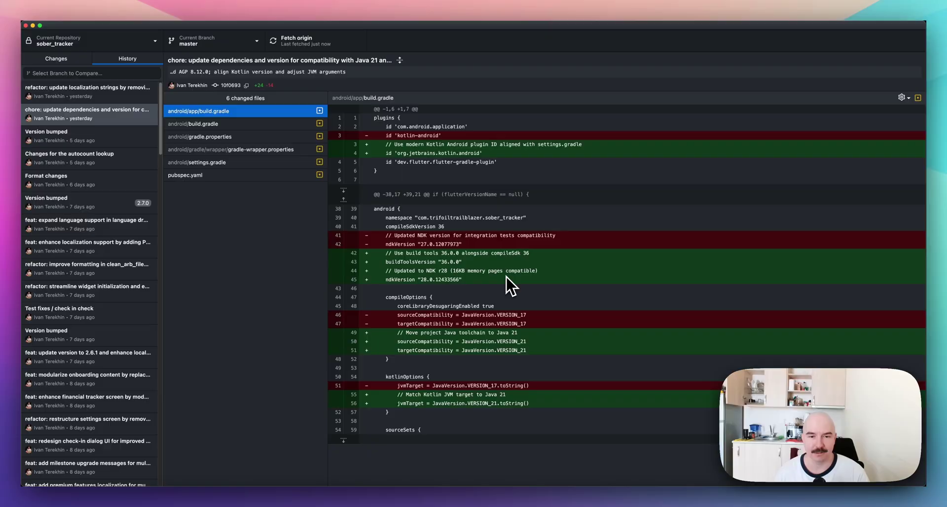
mouse_move(499, 260)
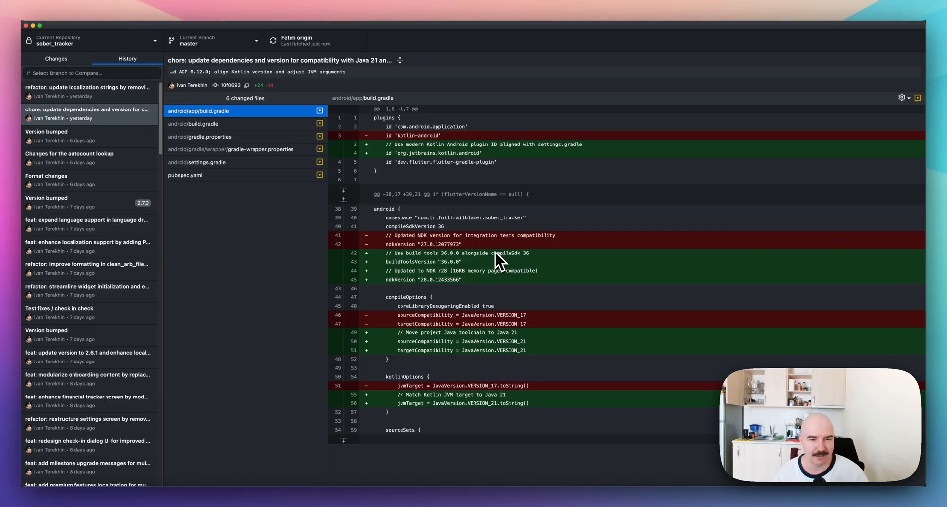
mouse_move(500, 237)
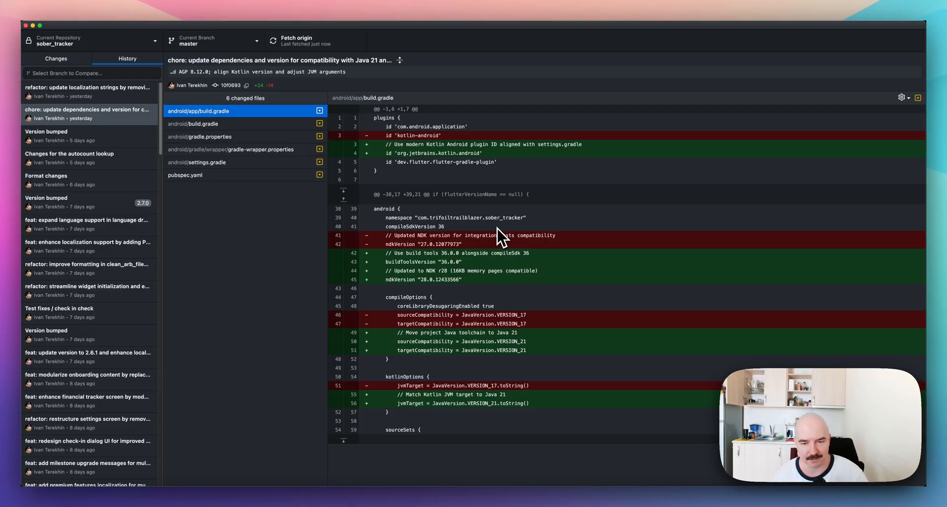
mouse_move(502, 261)
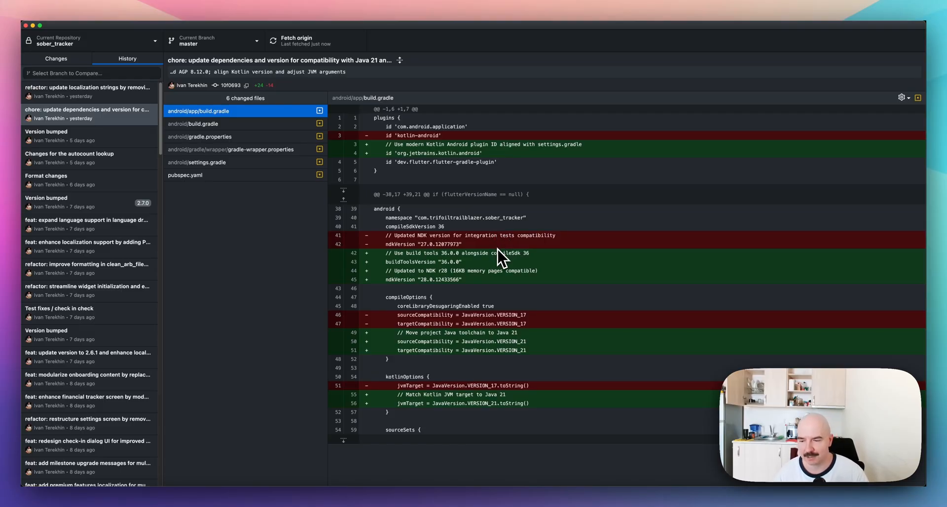
mouse_move(490, 252)
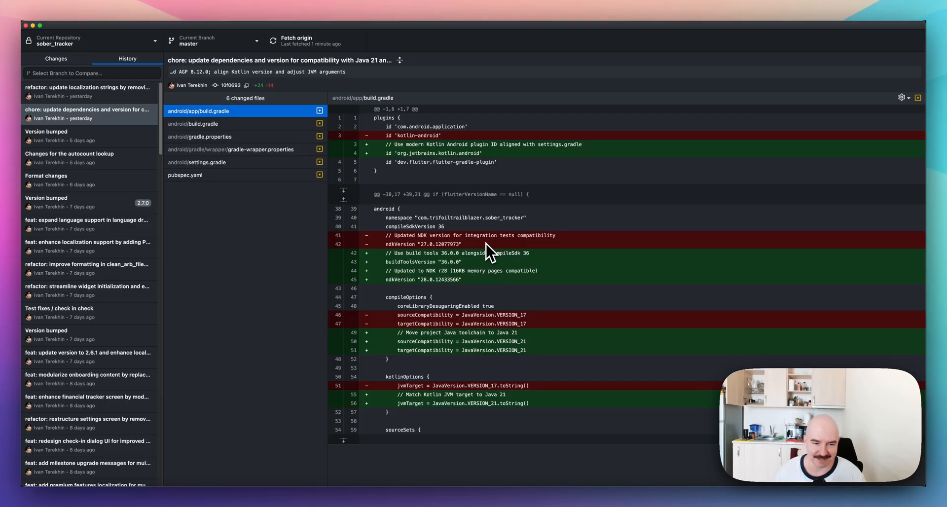
mouse_move(344, 199)
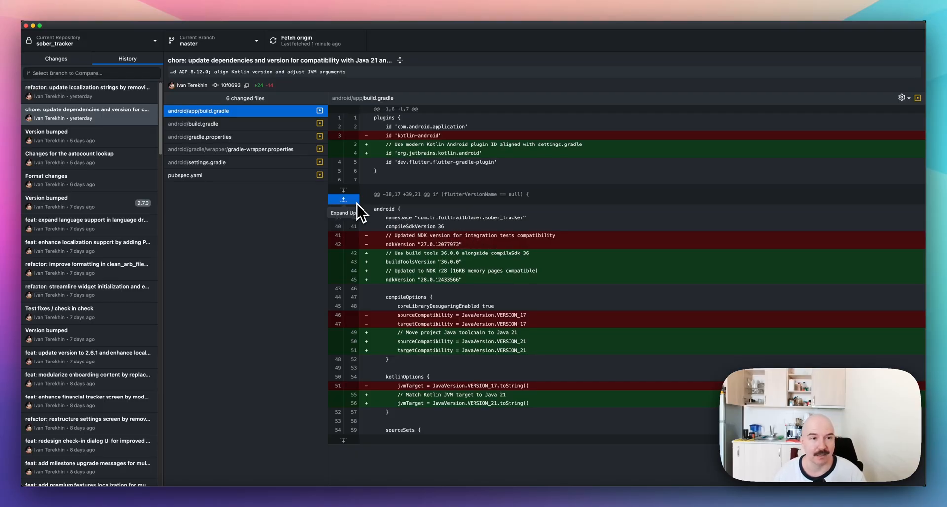
- Show the android/build.gradle diff with Kotlin 2.1.0 and gradle plugin 8.12.0
click(343, 199)
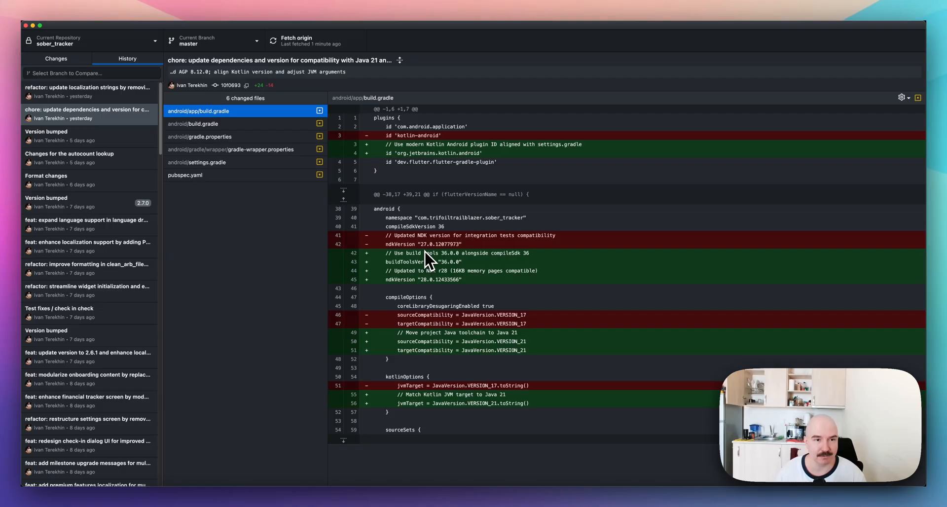
mouse_move(241, 126)
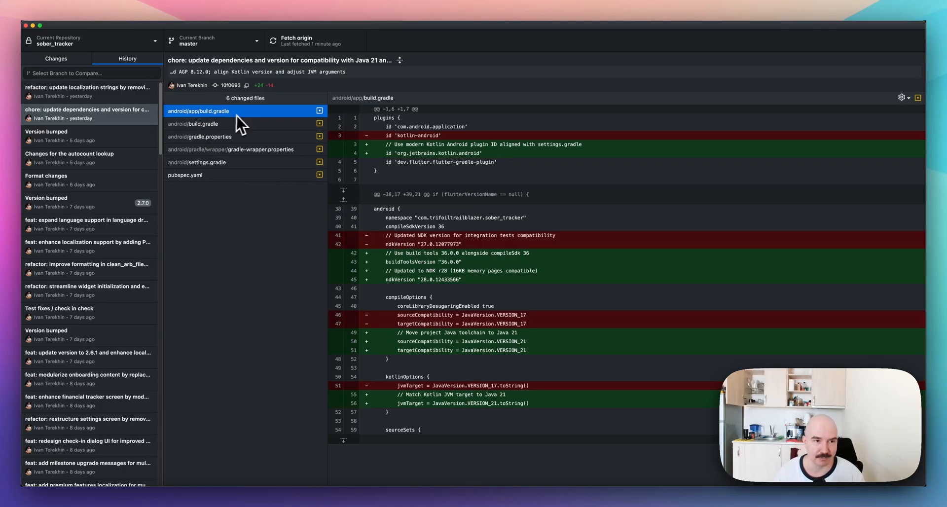
mouse_move(245, 117)
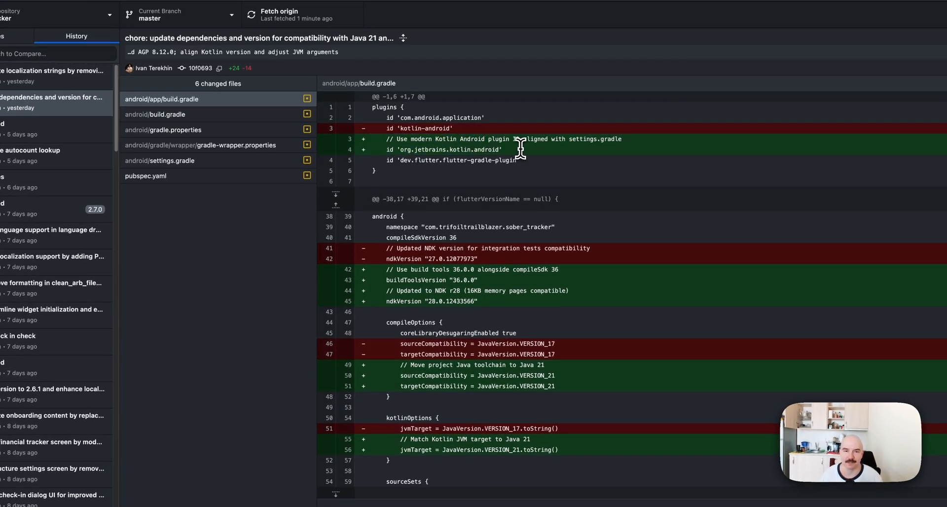
mouse_move(440, 143)
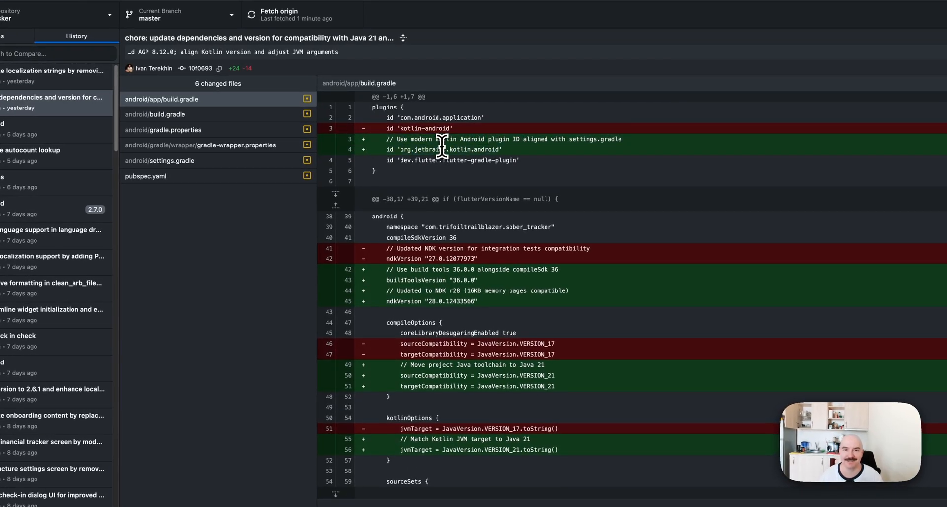
mouse_move(481, 250)
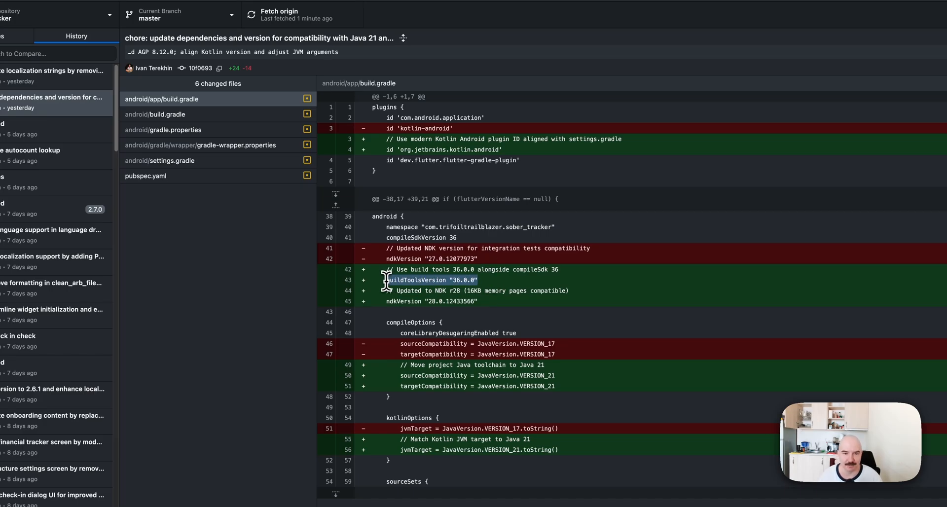
mouse_move(489, 302)
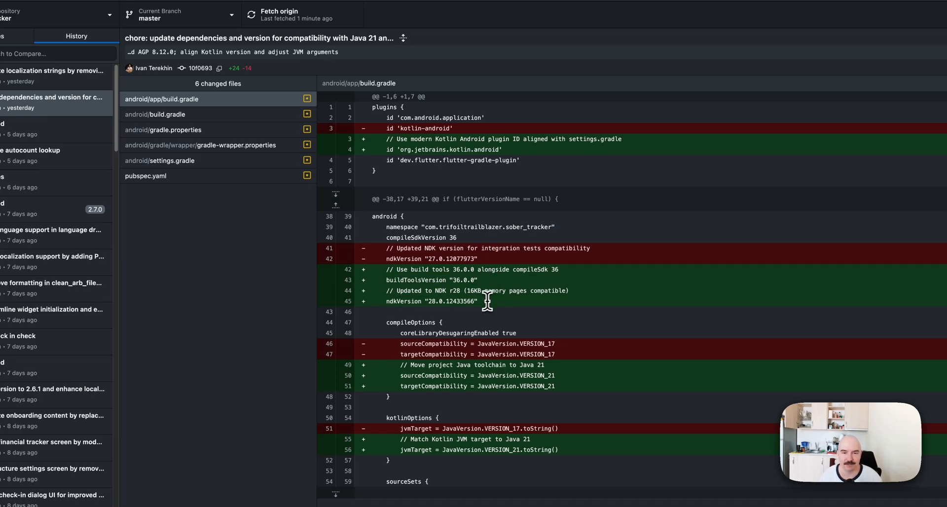
mouse_move(406, 284)
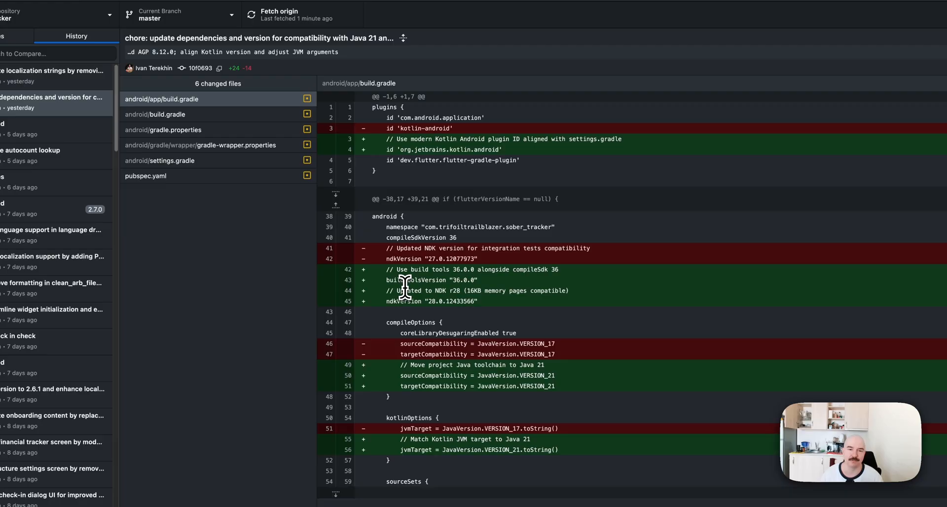
mouse_move(450, 293)
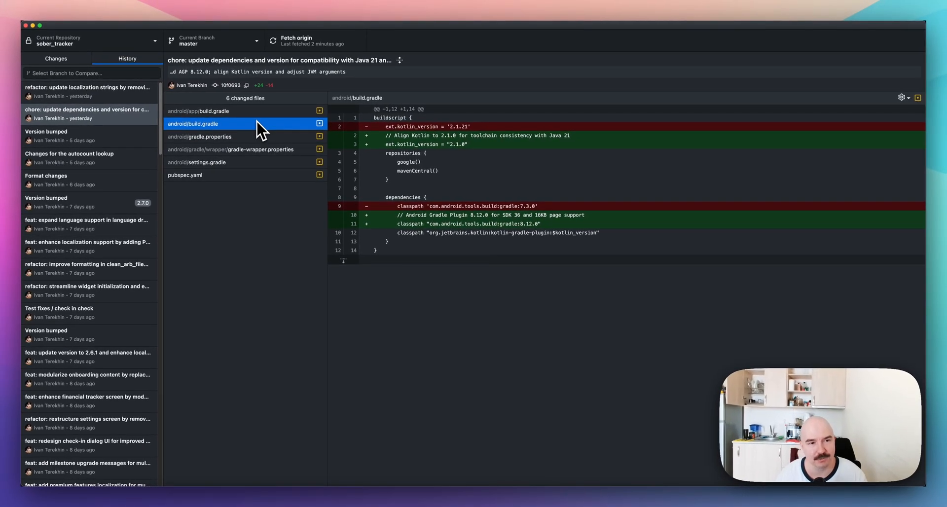
mouse_move(423, 185)
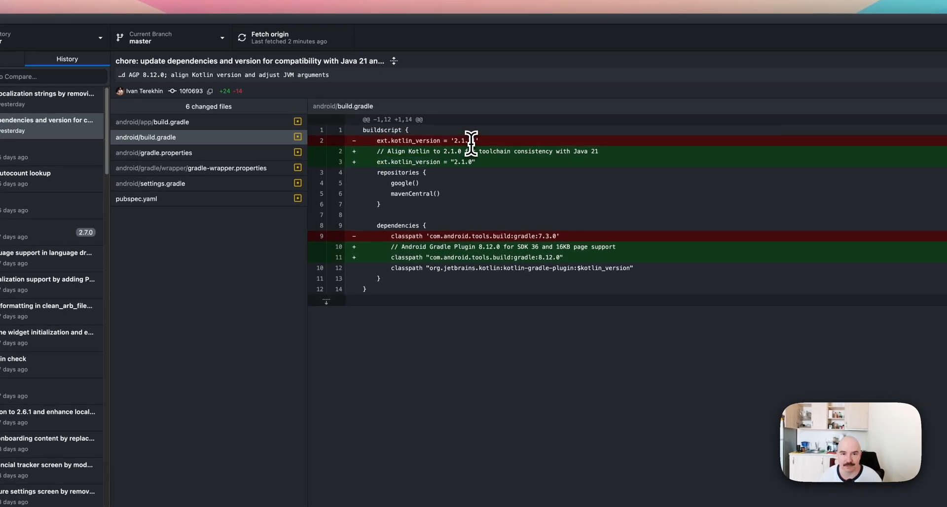
mouse_move(487, 168)
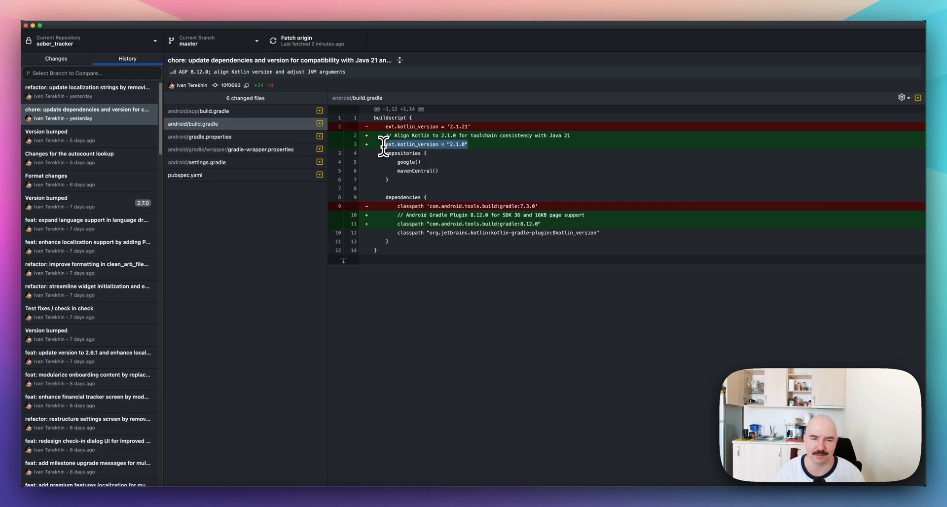
mouse_move(498, 214)
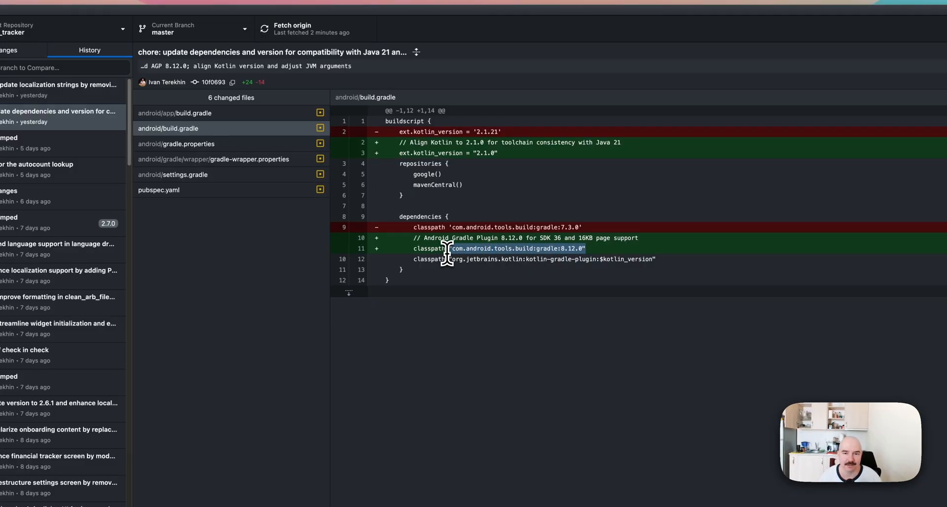
- Review the gradle.properties jvmargs diff, then the gradle-wrapper.properties distribution URL change
click(177, 144)
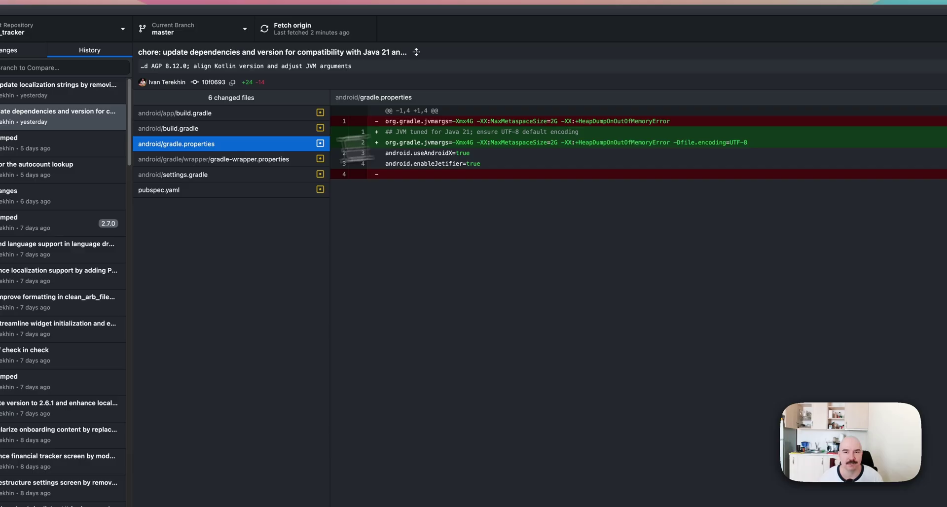
click(213, 159)
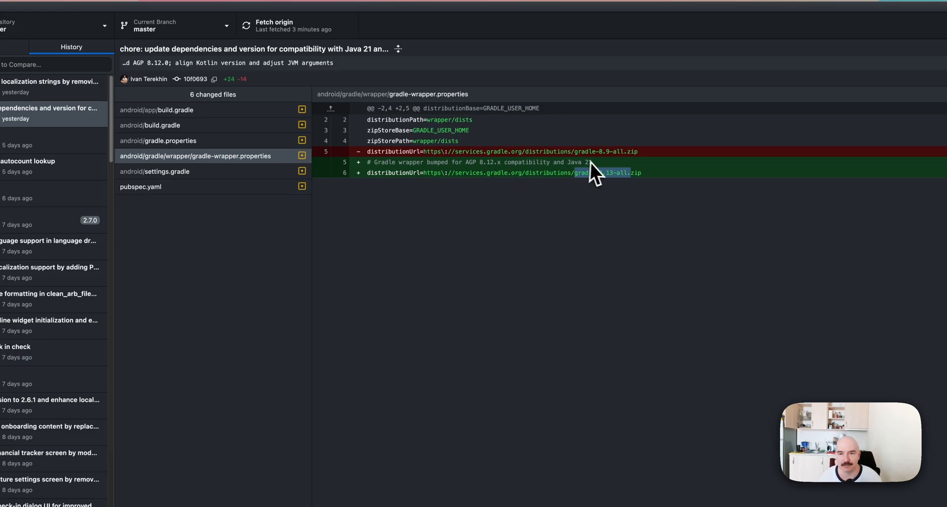
- Review the settings.gradle and gradle.properties diffs, then return to the app build.gradle diff
click(155, 171)
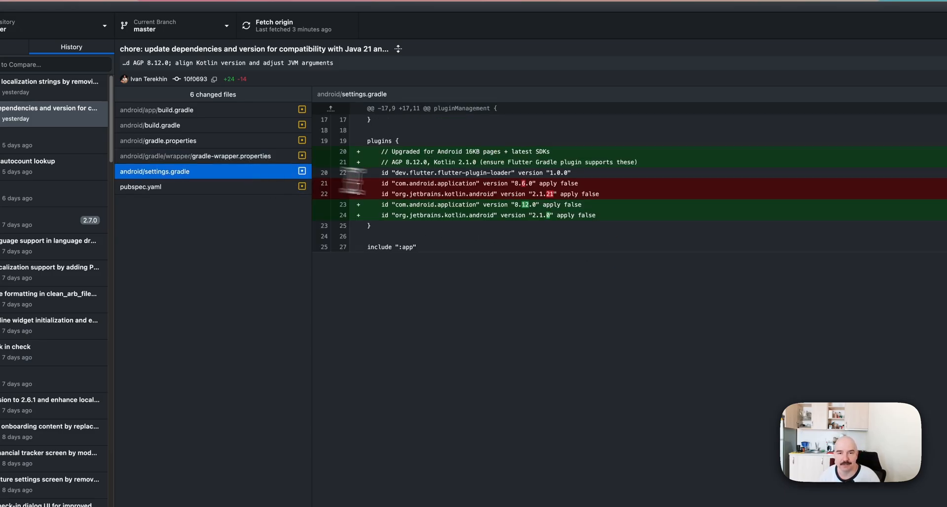
mouse_move(507, 205)
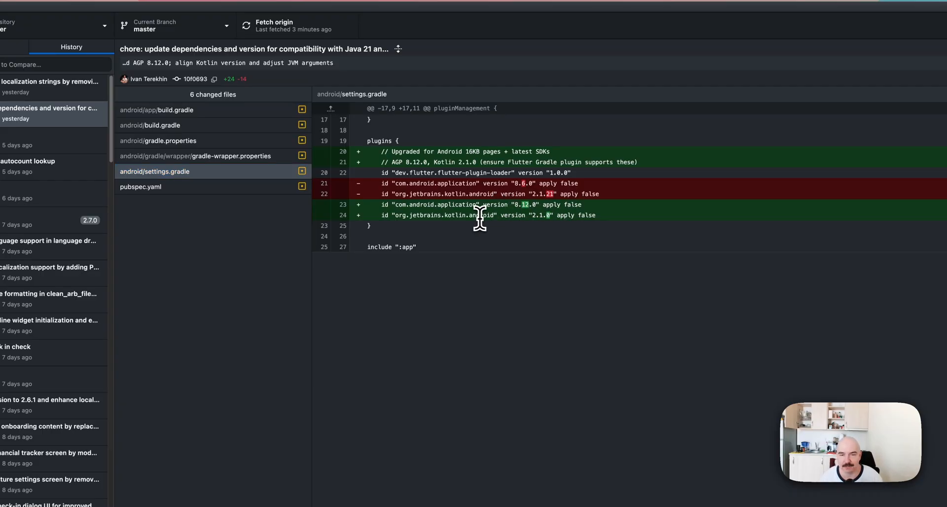
mouse_move(575, 215)
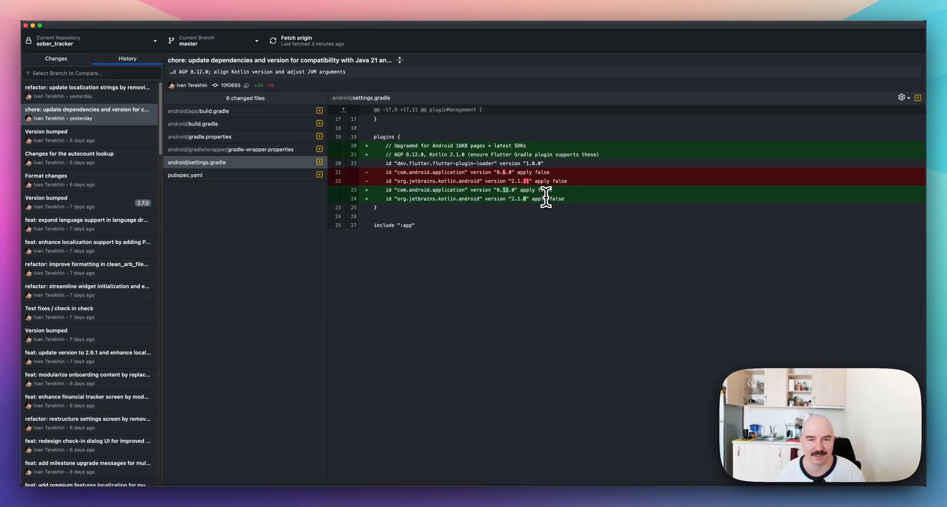
mouse_move(496, 194)
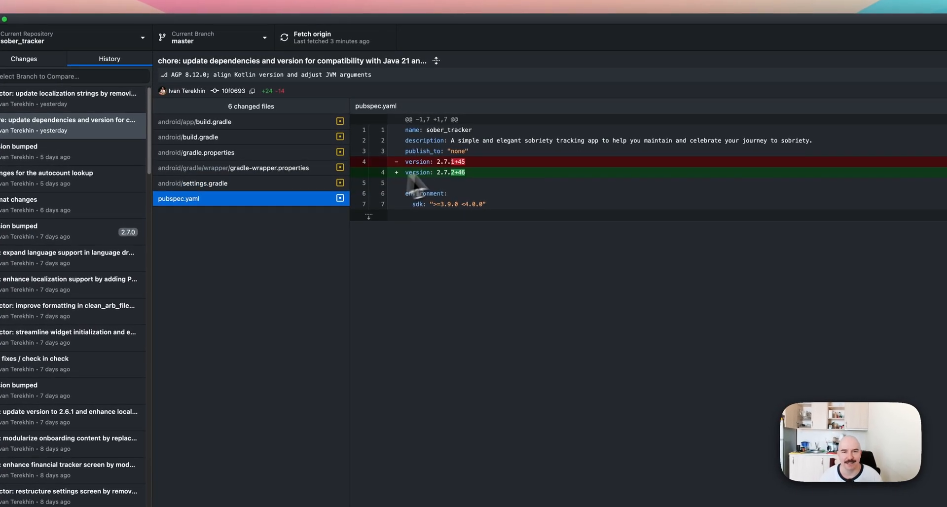
click(192, 182)
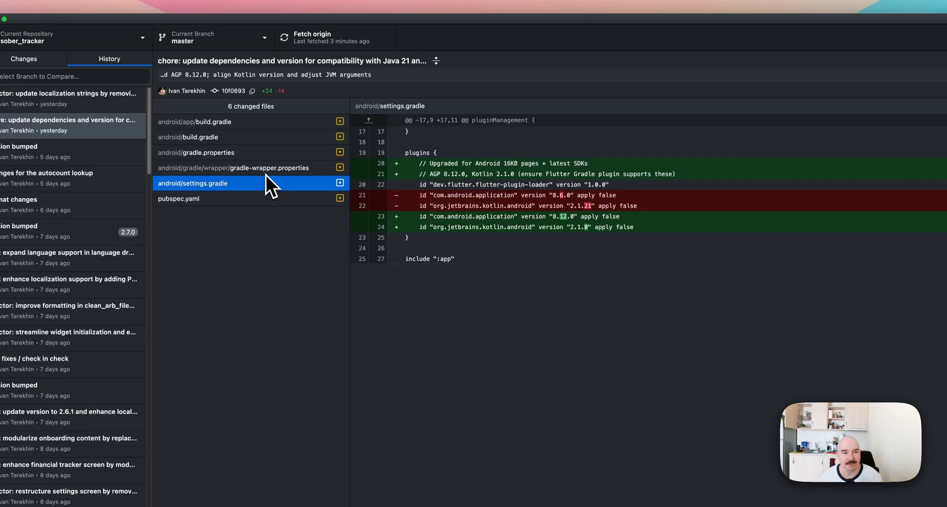
click(196, 152)
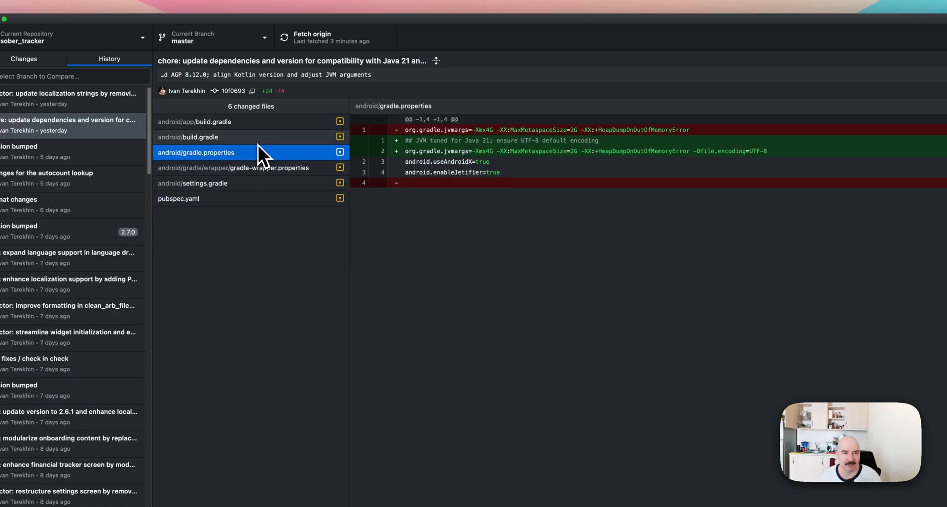
click(199, 122)
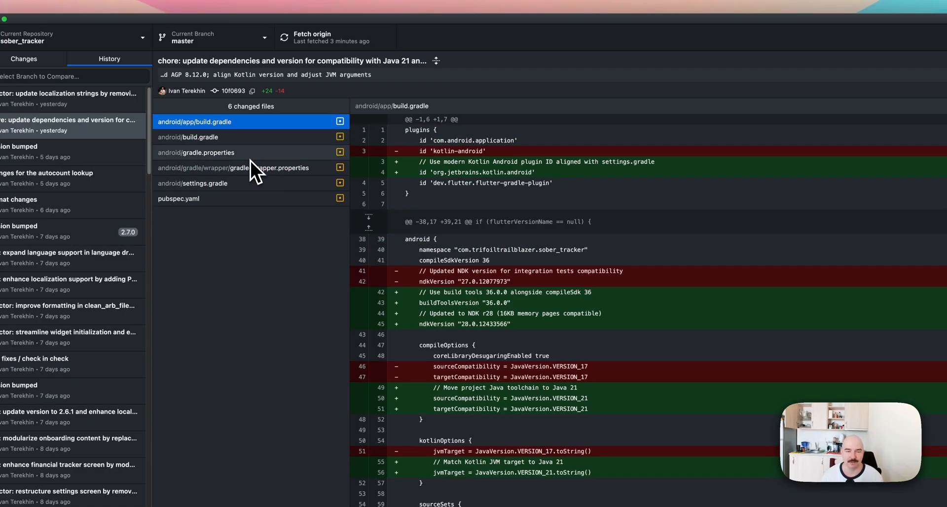